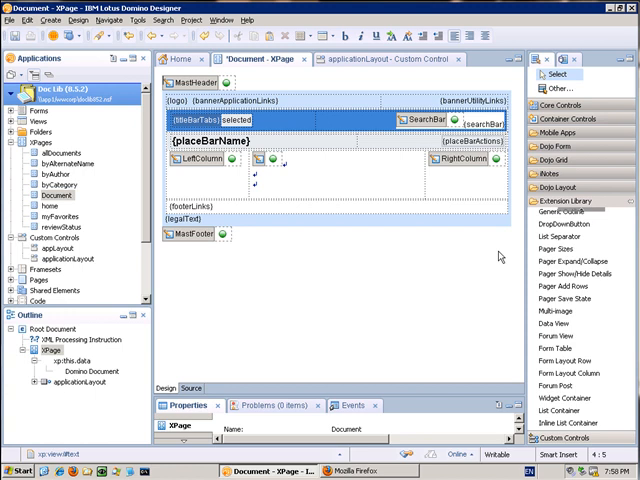
pyautogui.moveTo(556, 318)
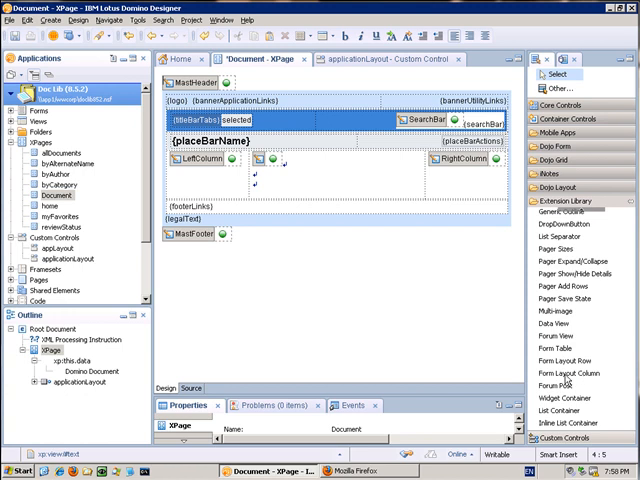
pyautogui.moveTo(410, 298)
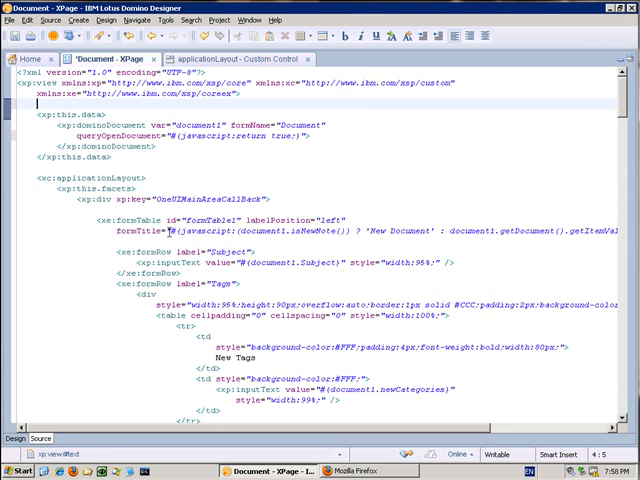
pyautogui.moveTo(288, 212)
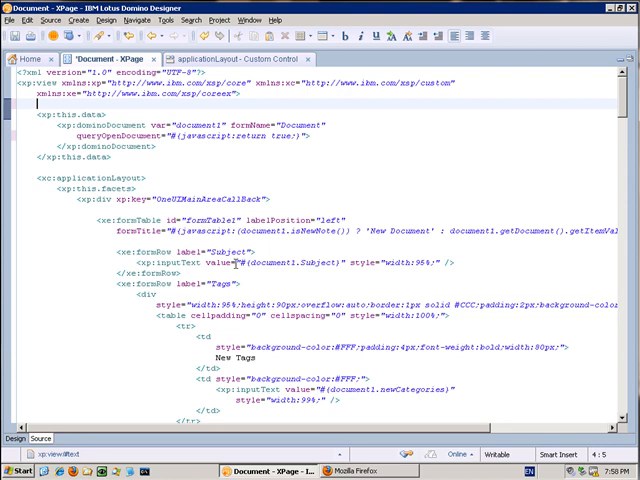
pyautogui.moveTo(230, 250)
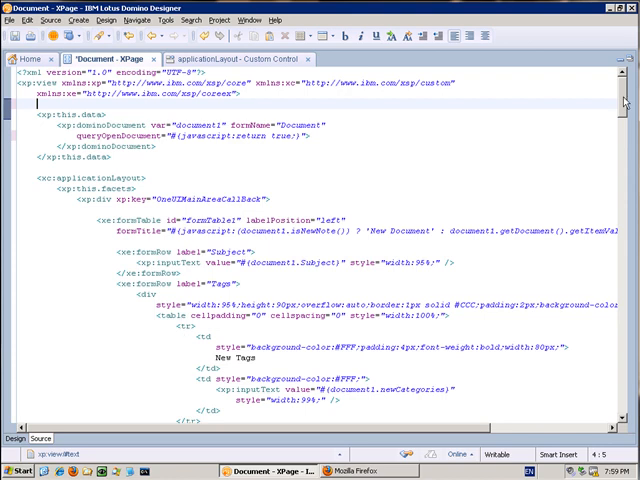
# Scroll the XPage source down to the Tags section's New Tags field and Existing Tags checkbox group
pyautogui.scroll(-3)
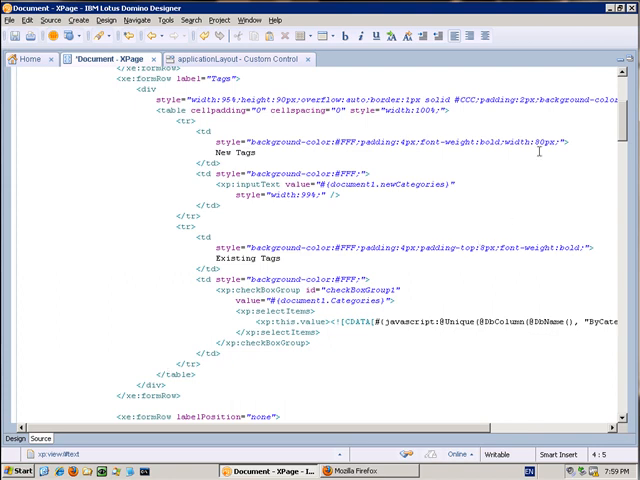
pyautogui.scroll(-3)
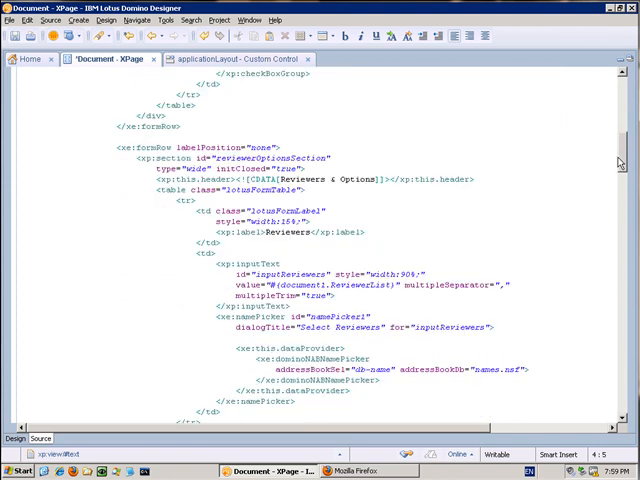
pyautogui.scroll(-3)
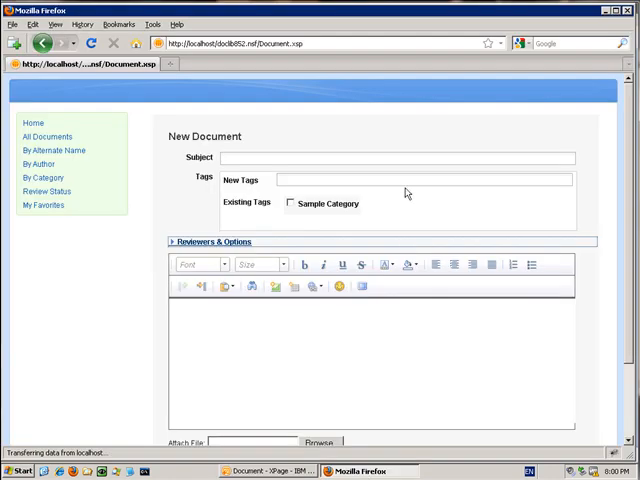
pyautogui.moveTo(392, 148)
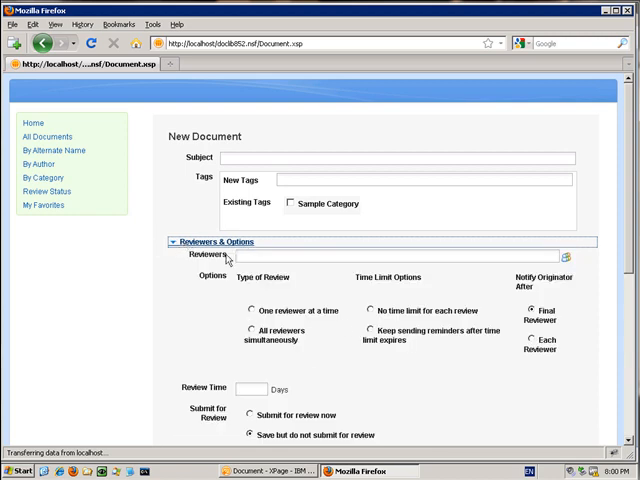
# Collapse the Reviewers & Options section on the New Document page in Firefox
pyautogui.click(216, 240)
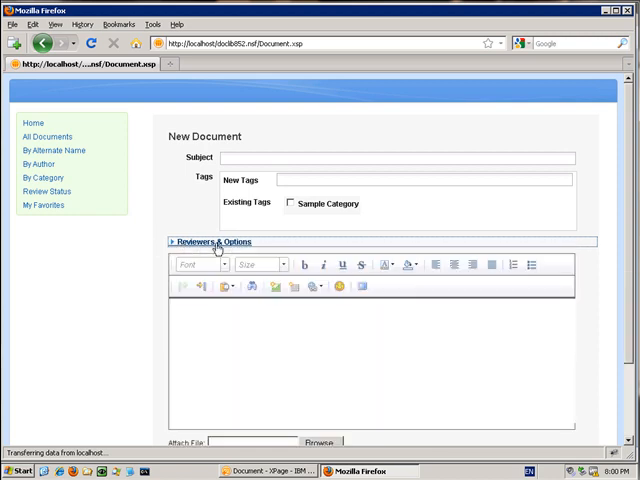